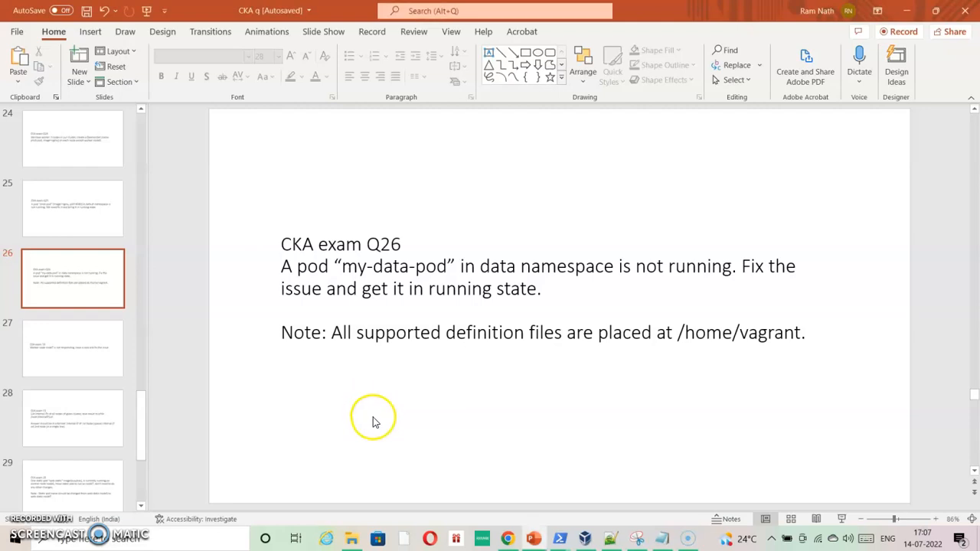
{"action": "mouse_move", "coordinate": [354, 273]}
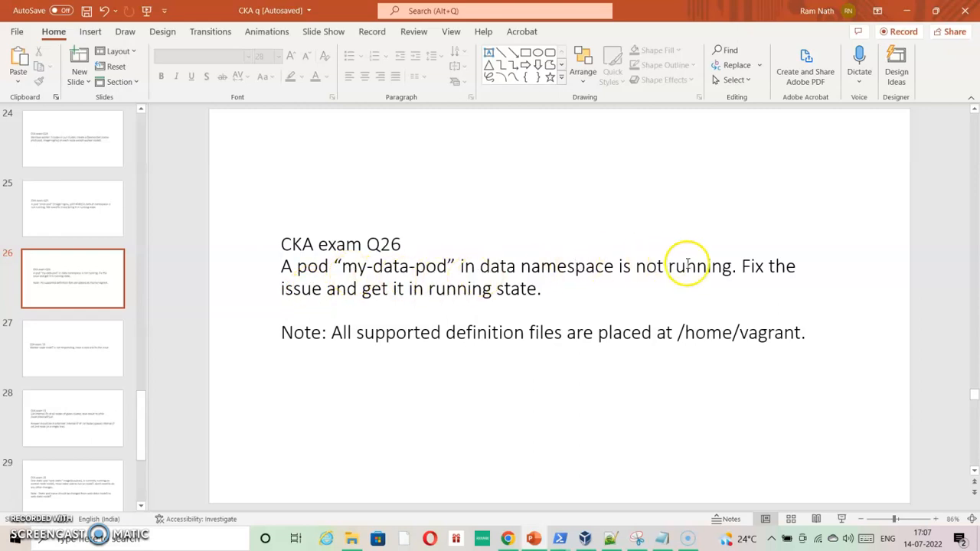
{"action": "mouse_move", "coordinate": [603, 254]}
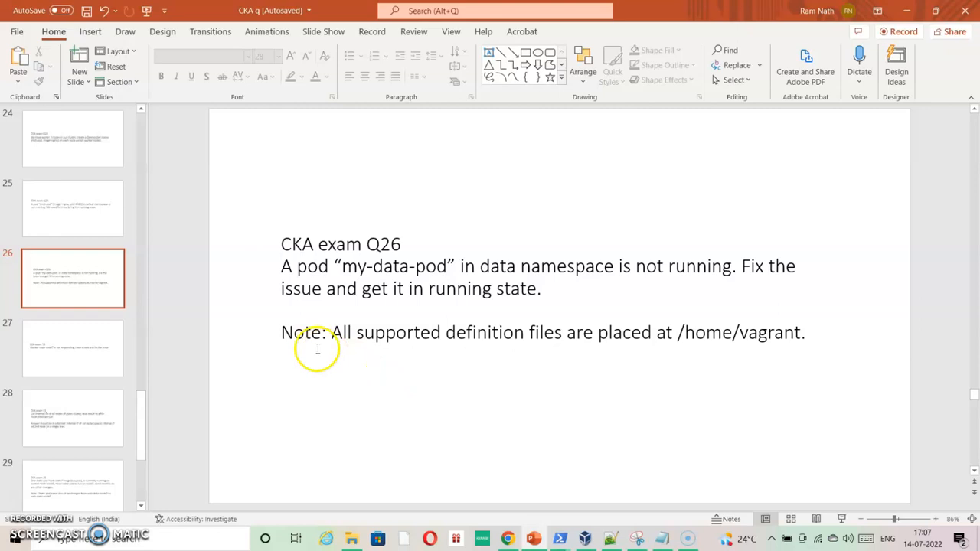
{"action": "mouse_move", "coordinate": [429, 343]}
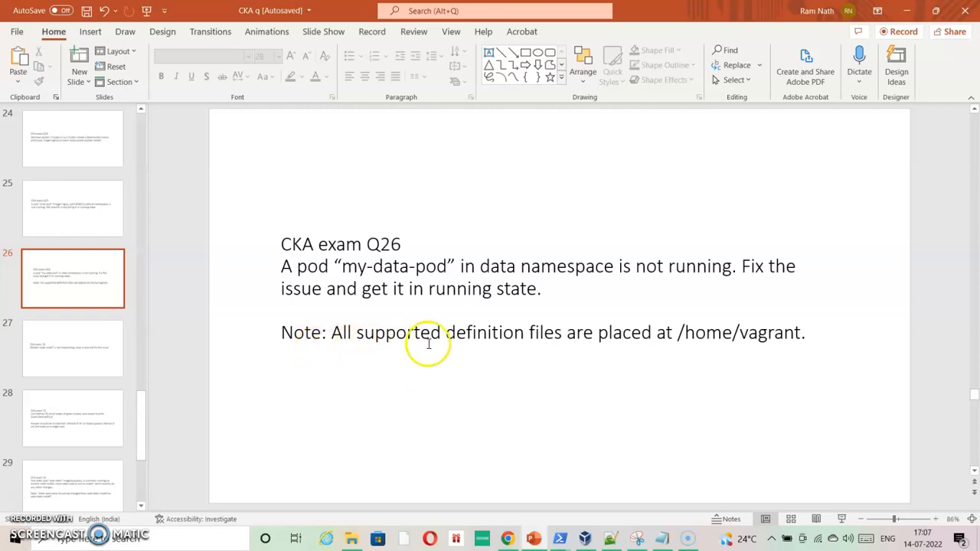
{"action": "mouse_move", "coordinate": [582, 351]}
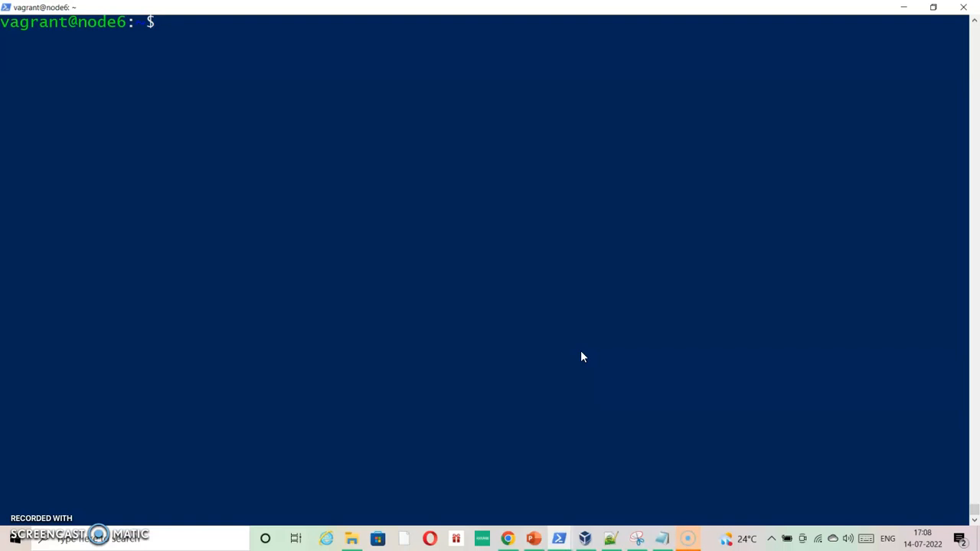
Alias g to kubectl, list pods in namespace data showing my-data-pod Pending, and list the manifest files.
{"action": "type", "text": "alias g"}
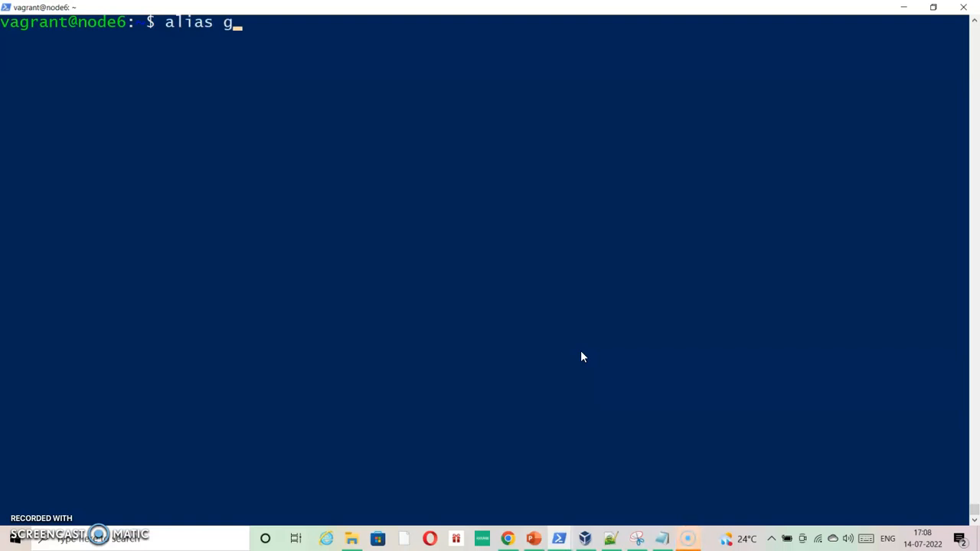
{"action": "type", "text": "=kubectl"}
{"action": "type", "text": "g ge"}
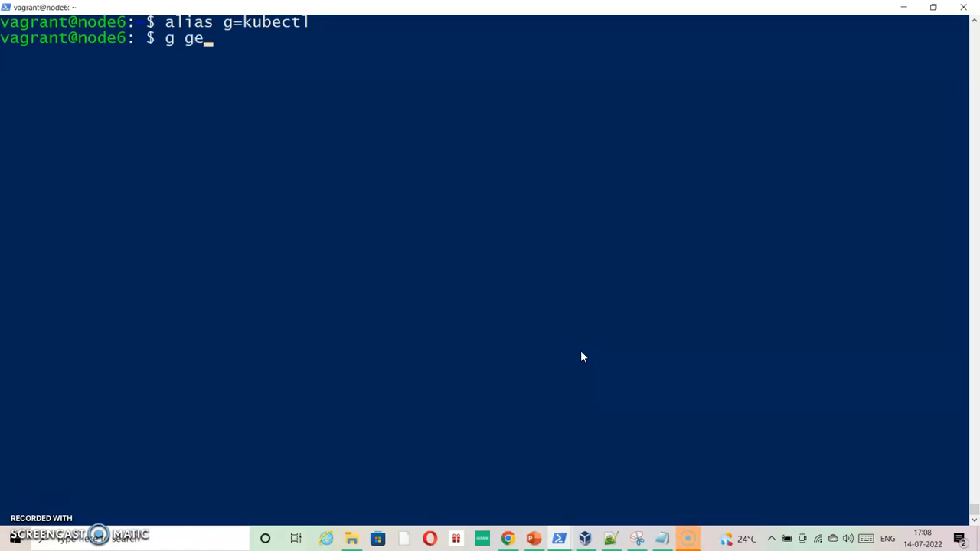
{"action": "type", "text": "t pods -n data"}
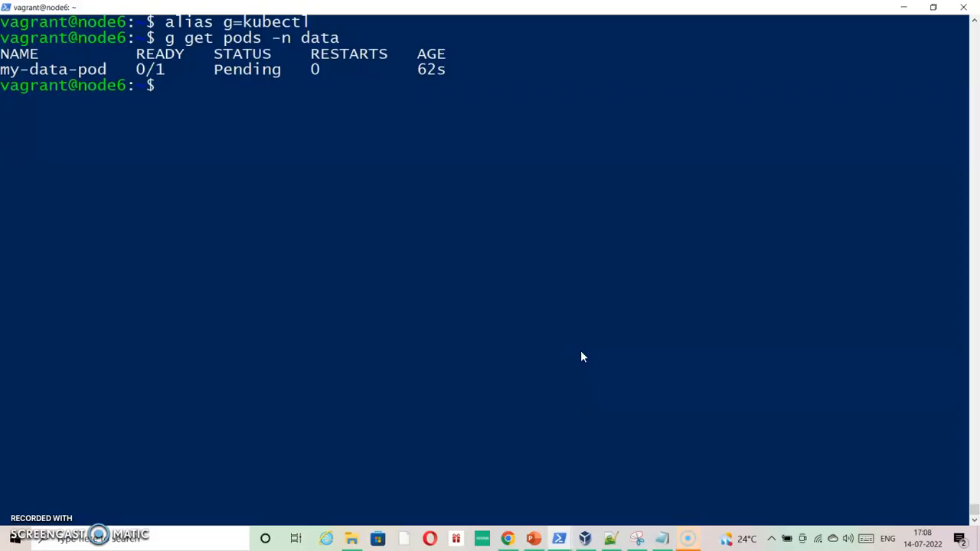
{"action": "type", "text": "ls"}
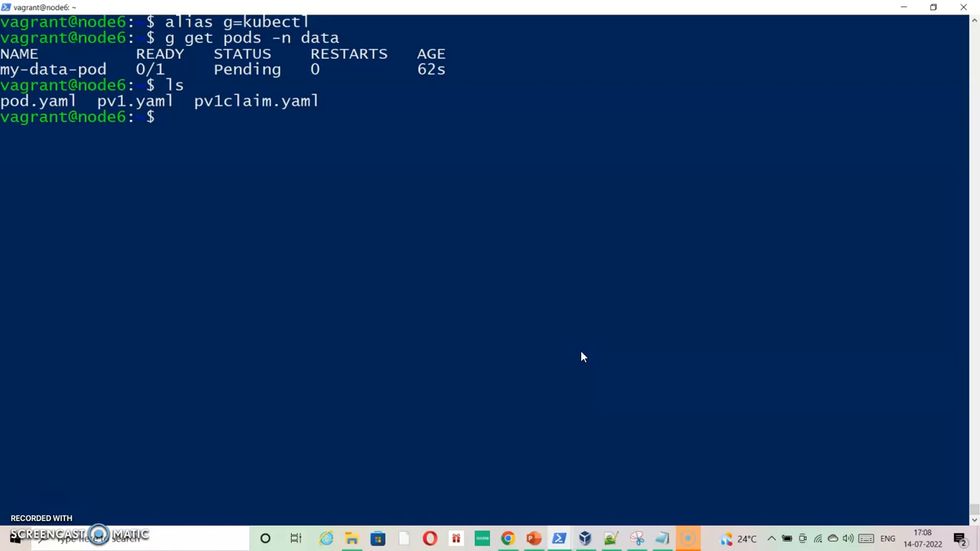
{"action": "type", "text": "g desc"}
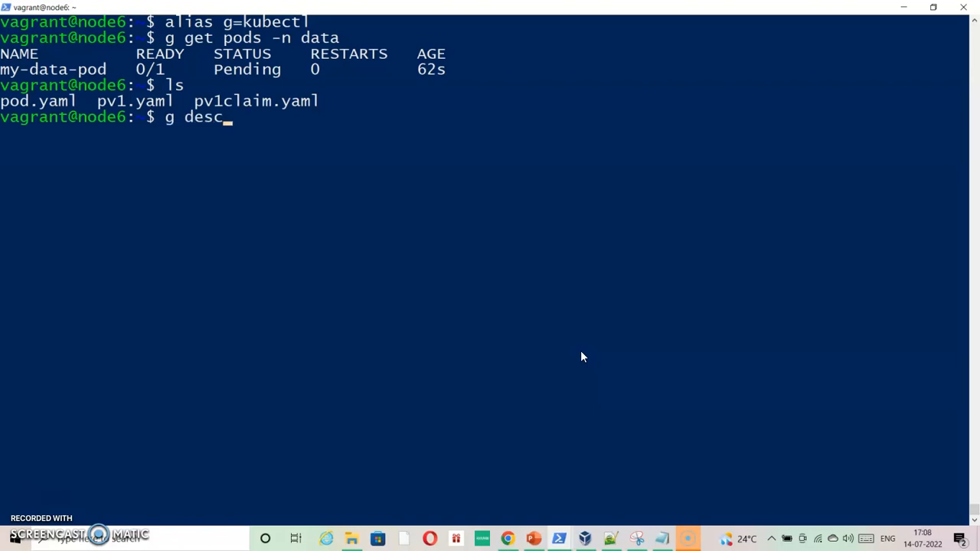
Describe pod my-data-pod in namespace data to review its events, then clear the screen.
{"action": "type", "text": "ribe"}
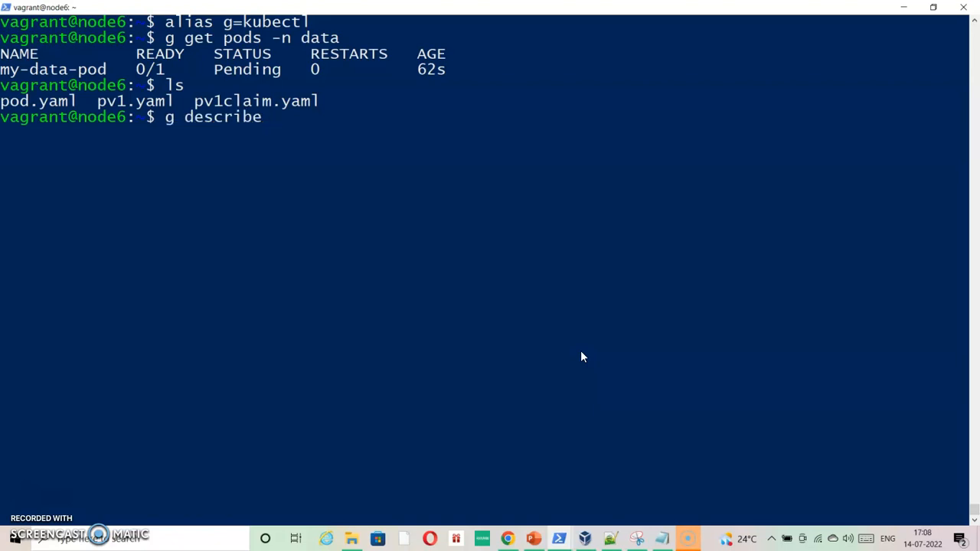
{"action": "type", "text": "po"}
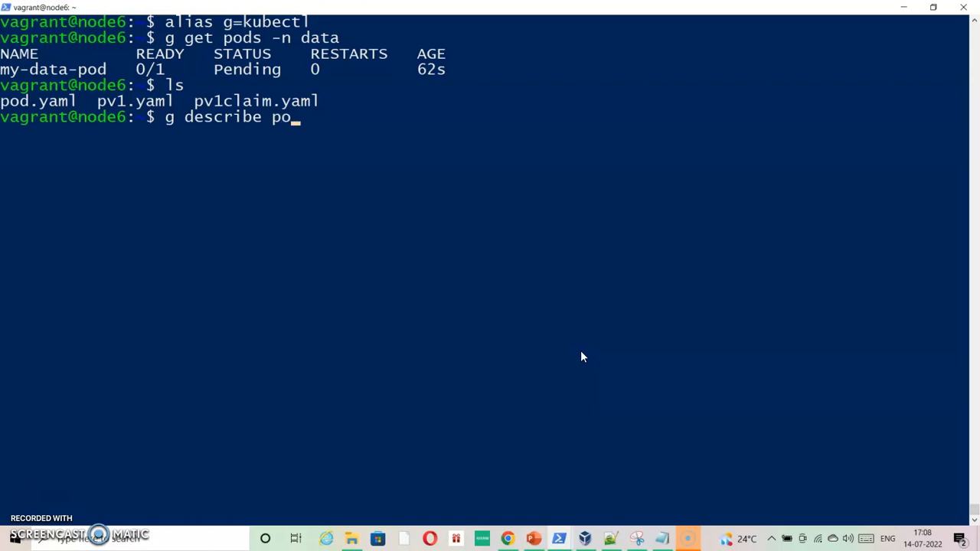
{"action": "type", "text": "d"}
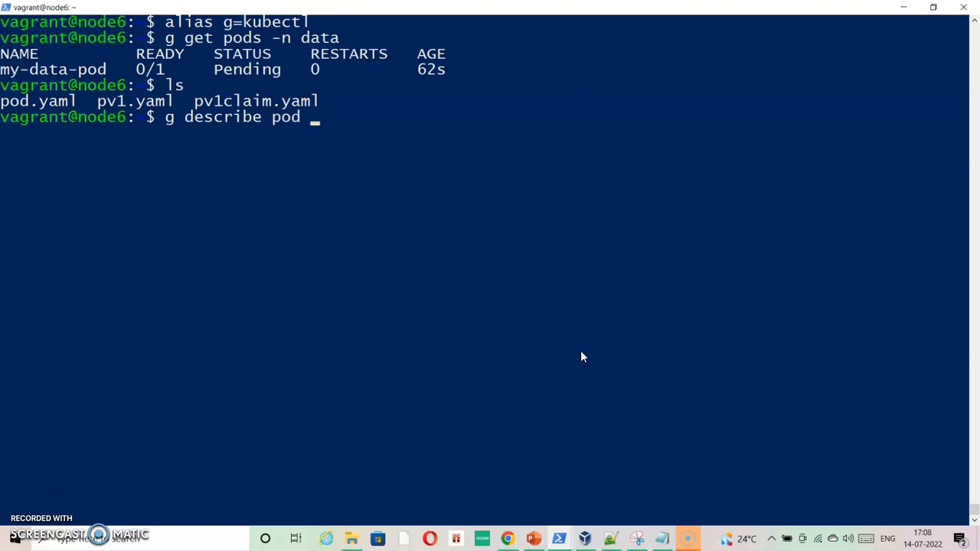
{"action": "type", "text": "my-data"}
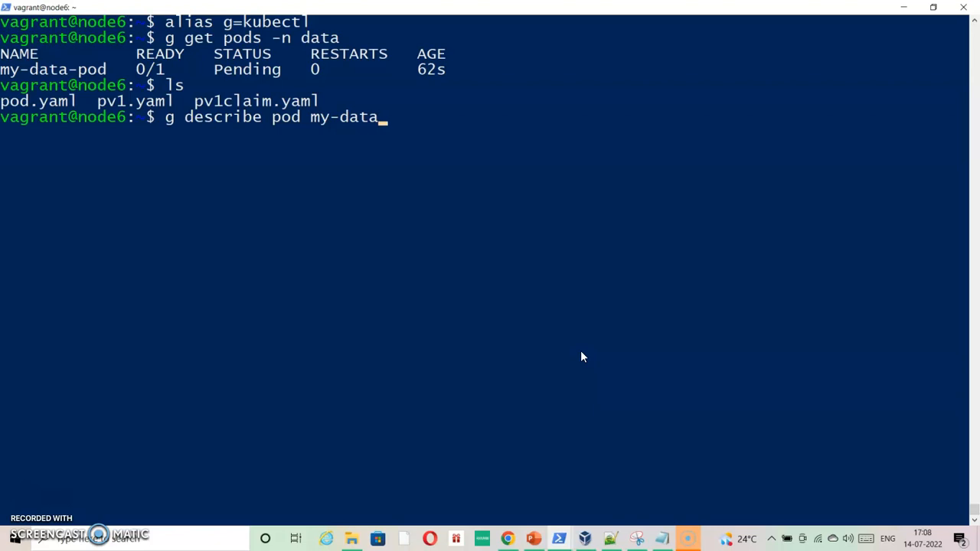
{"action": "type", "text": "-pod -n"}
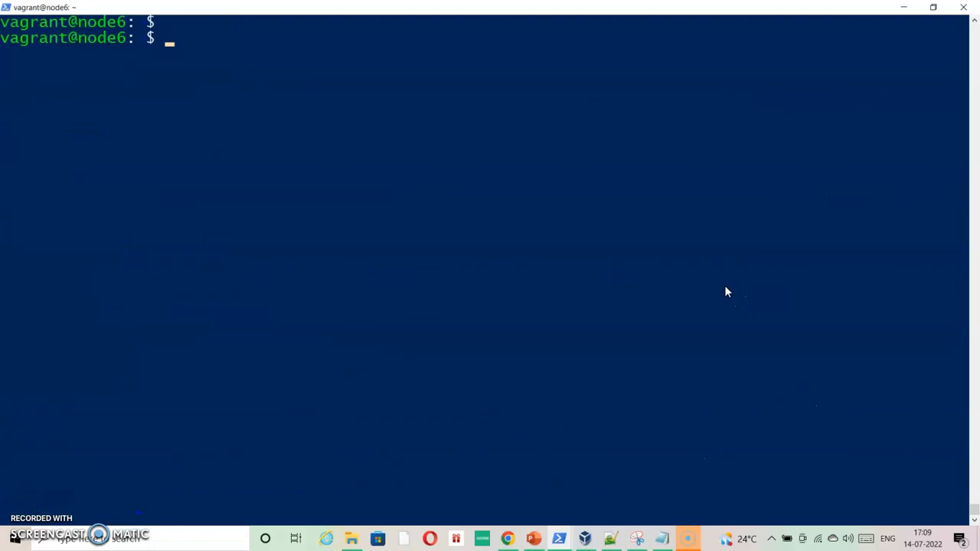
Display pod.yaml and highlight the claimName pv1claim that my-data-pod mounts.
{"action": "type", "text": "cat pv"}
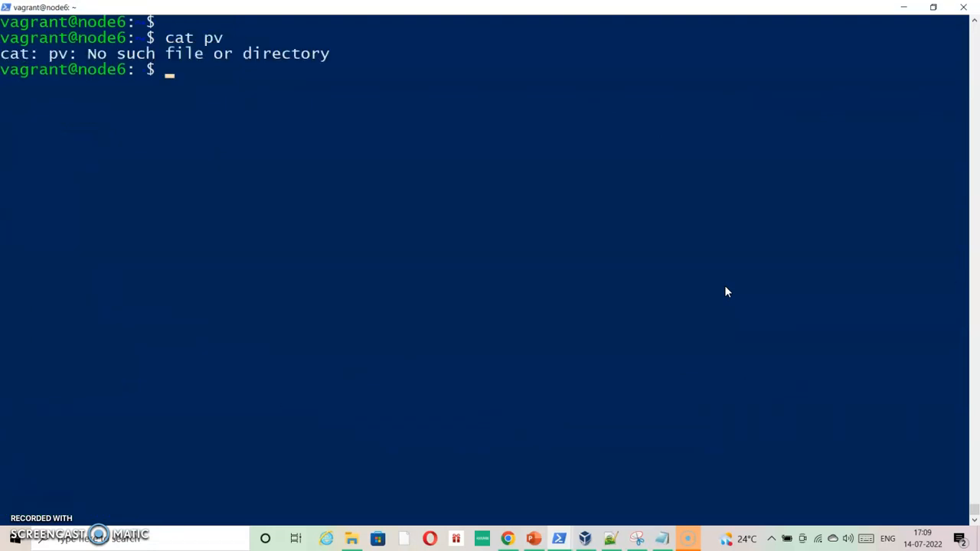
{"action": "type", "text": "cat pod.yaml"}
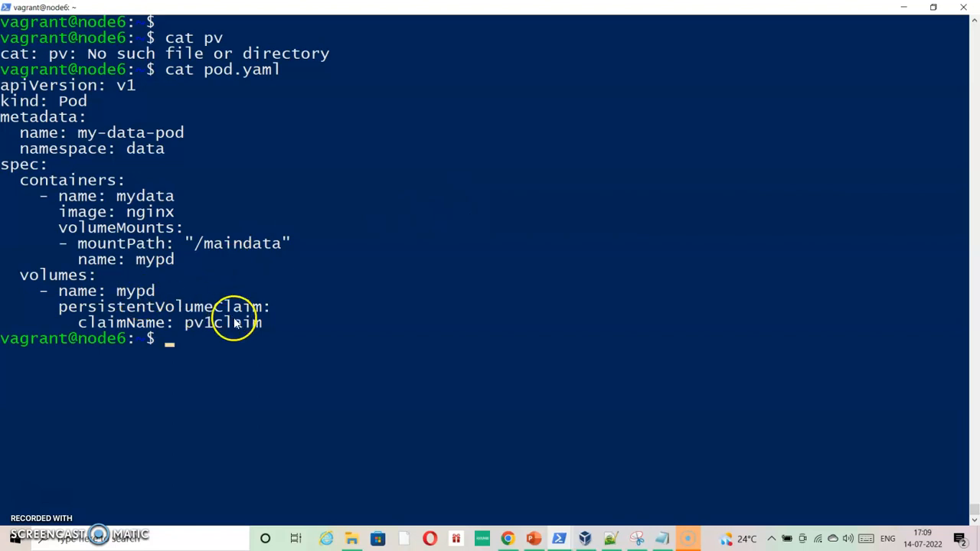
{"action": "double_click", "coordinate": [223, 322]}
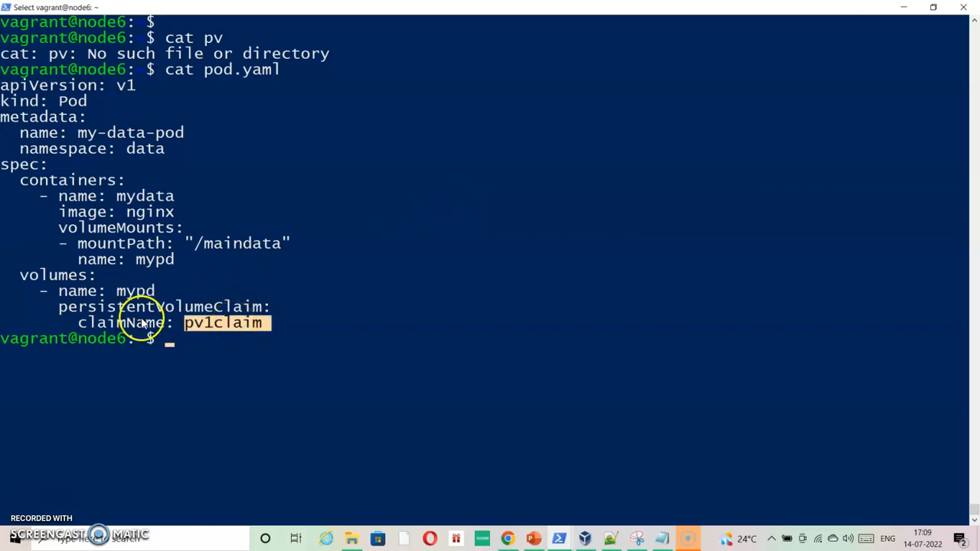
{"action": "mouse_move", "coordinate": [156, 289]}
{"action": "type", "text": "g get pv"}
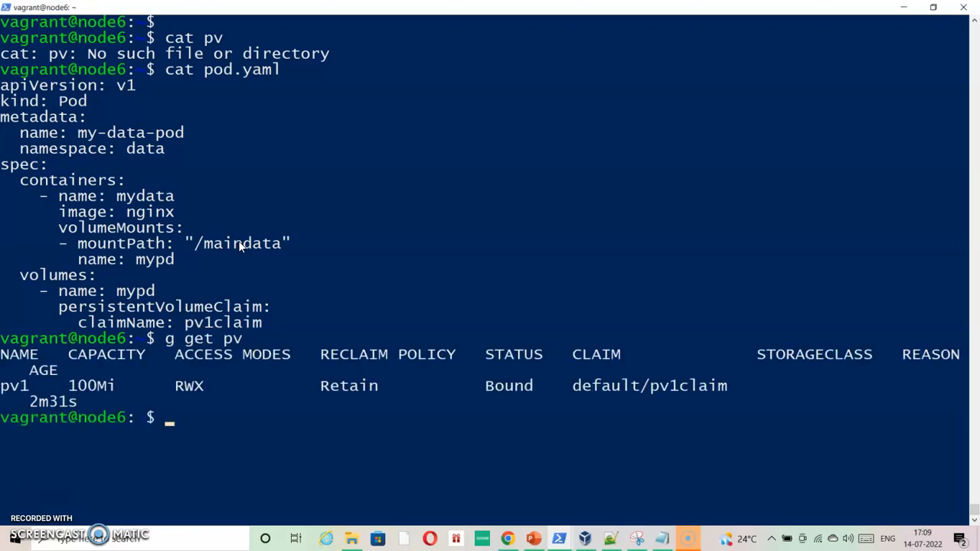
{"action": "mouse_move", "coordinate": [456, 413]}
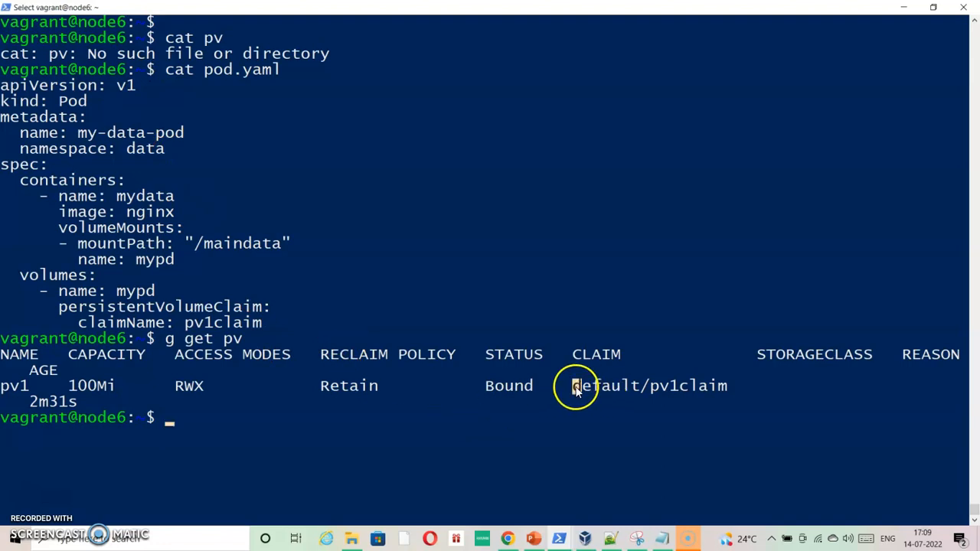
Check g get pv and g get pvc, highlighting pv1 bound to default/pv1claim at 100Mi.
{"action": "double_click", "coordinate": [600, 386]}
{"action": "type", "text": "g get pvc"}
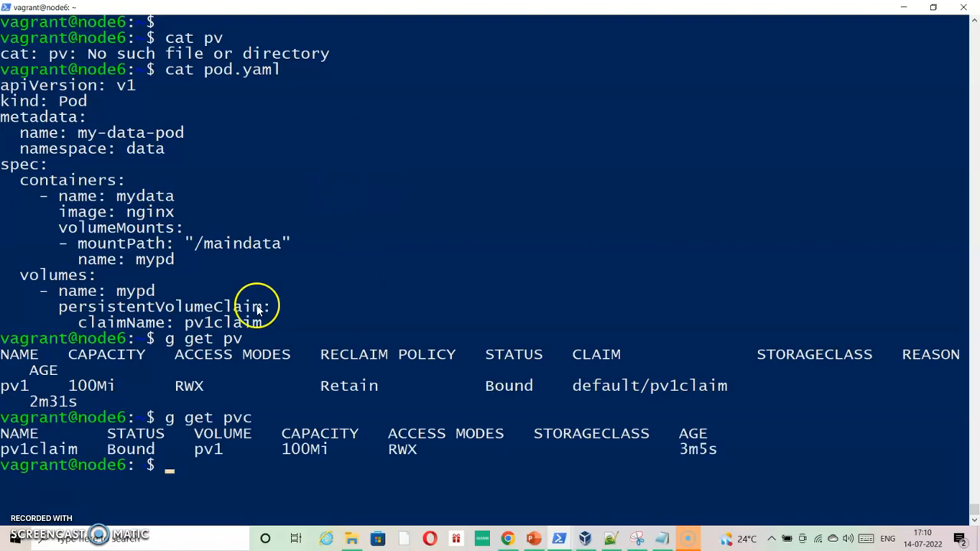
{"action": "double_click", "coordinate": [40, 451]}
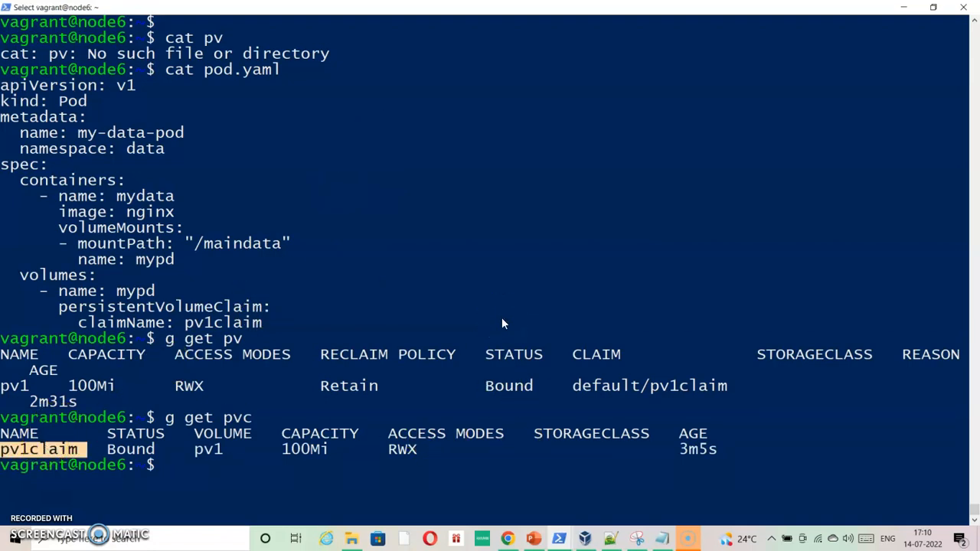
Edit pv1claim.yaml in vi to add namespace: data under metadata and save with :wq.
{"action": "type", "text": "v"}
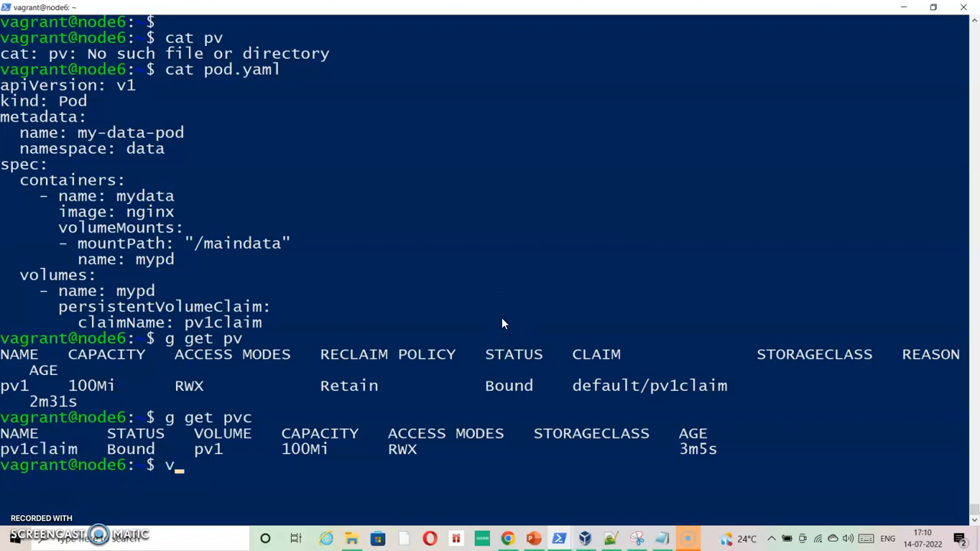
{"action": "type", "text": "i"}
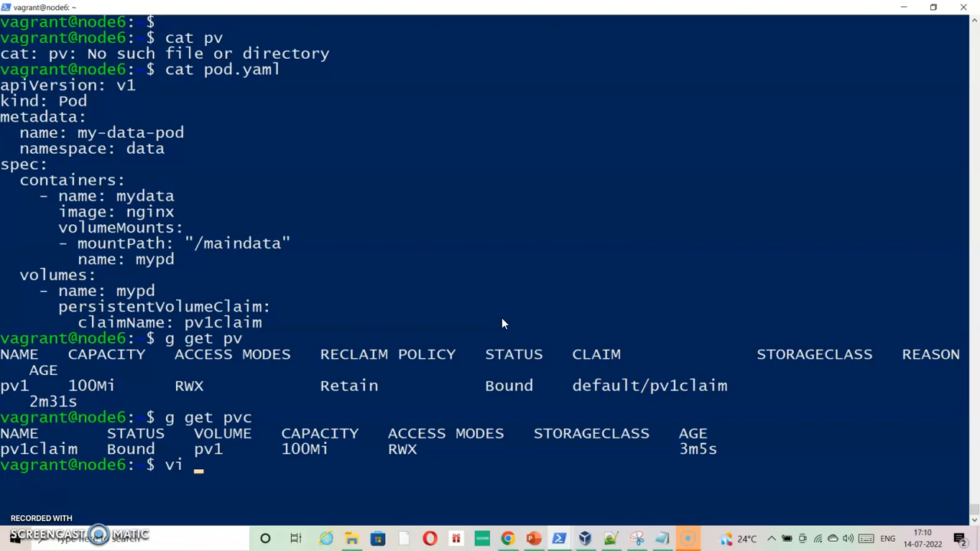
{"action": "type", "text": "p"}
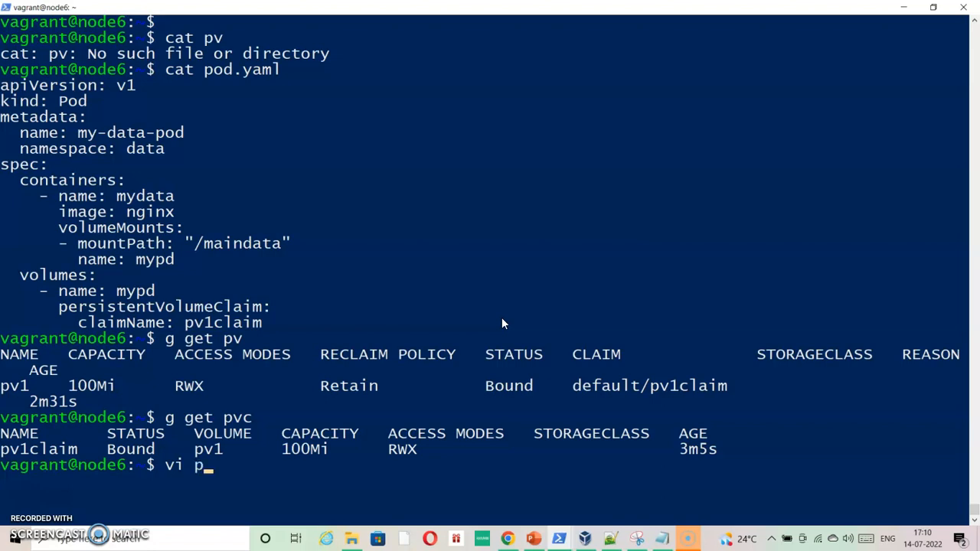
{"action": "type", "text": "v1"}
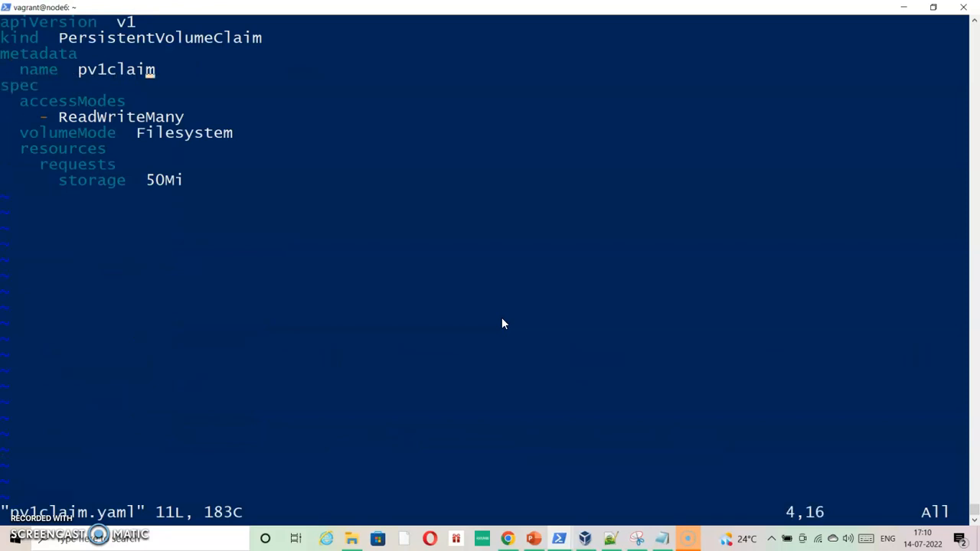
{"action": "key", "text": "o"}
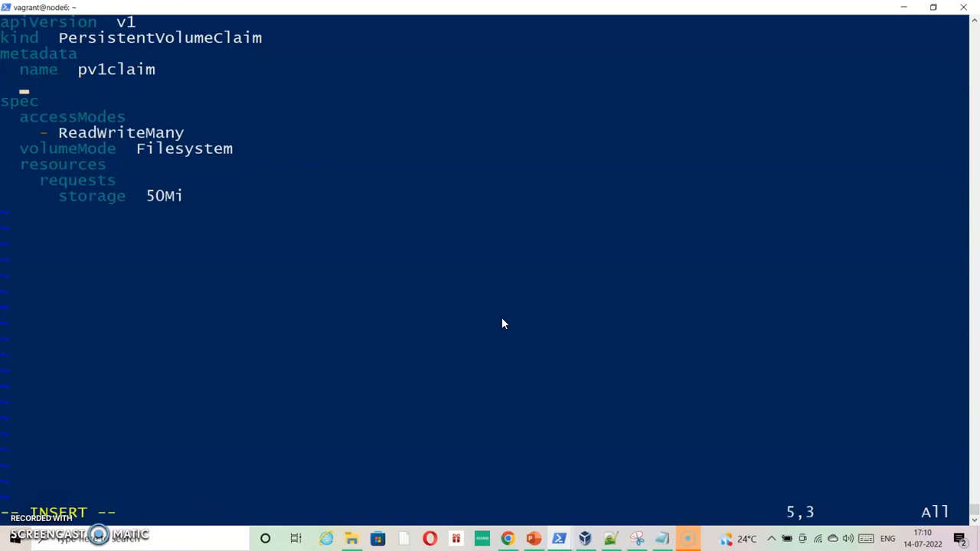
{"action": "type", "text": "name"}
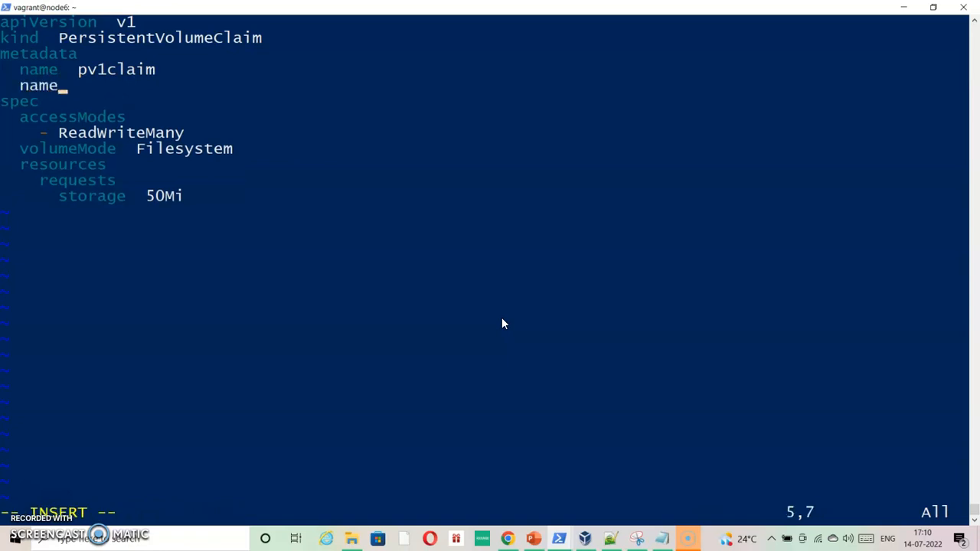
{"action": "type", "text": "space"}
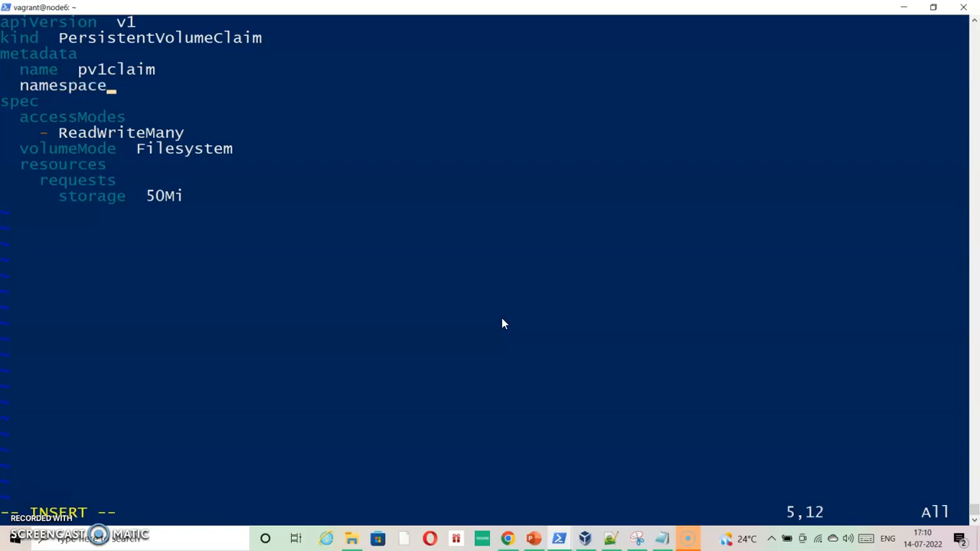
{"action": "type", "text": "data"}
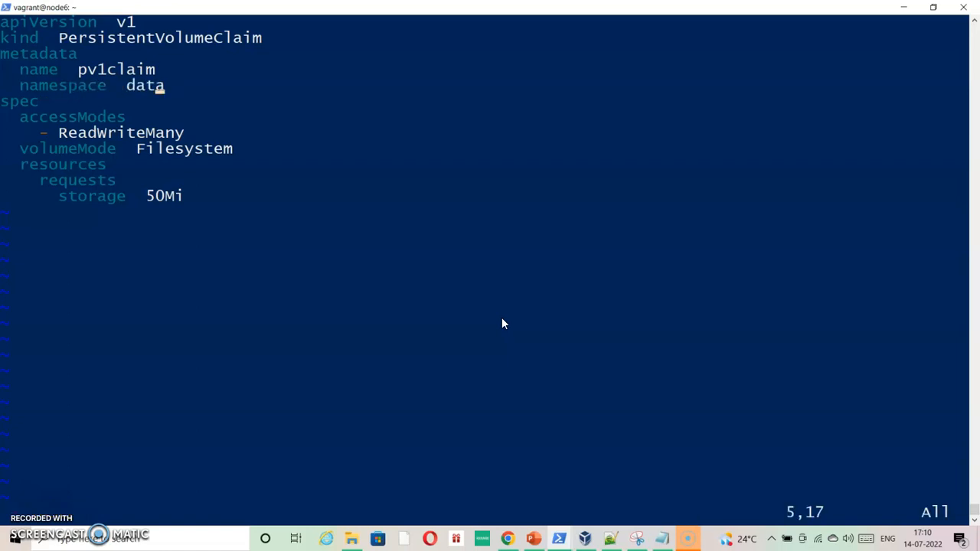
{"action": "type", "text": ":wq"}
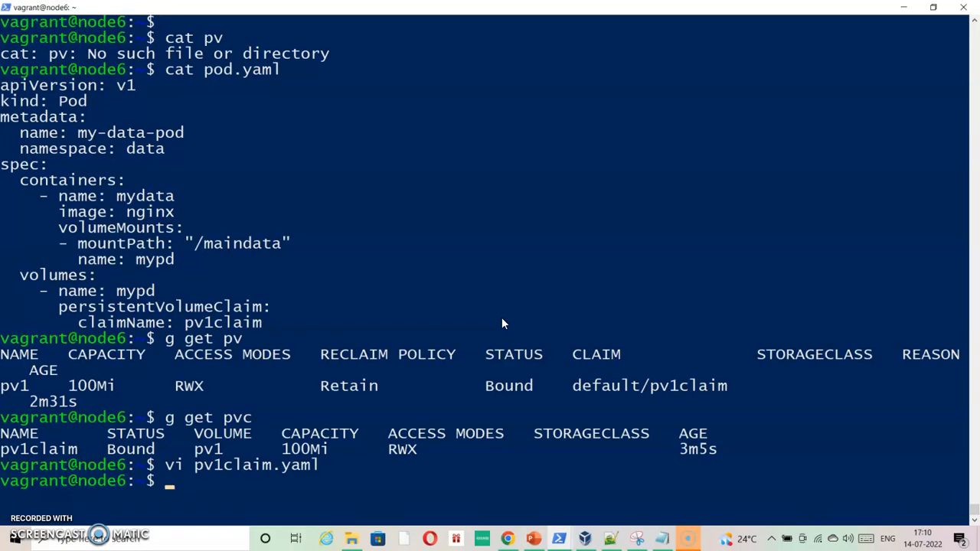
Back in the terminal, highlight the default/pv1claim claim still bound to pv1.
{"action": "left_click", "coordinate": [576, 386]}
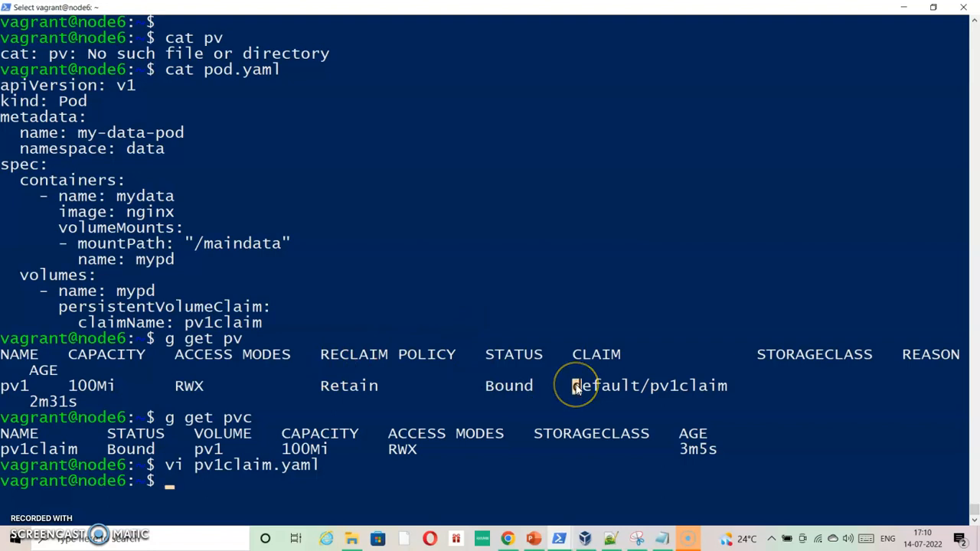
{"action": "double_click", "coordinate": [649, 386]}
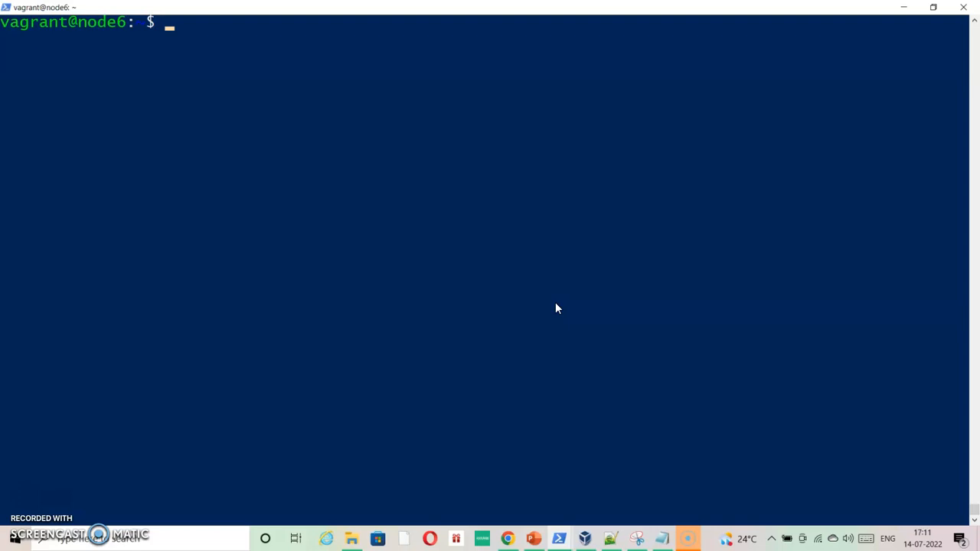
Delete pod my-data-pod in namespace data and delete the claim pv1claim.
{"action": "type", "text": "g delete pod"}
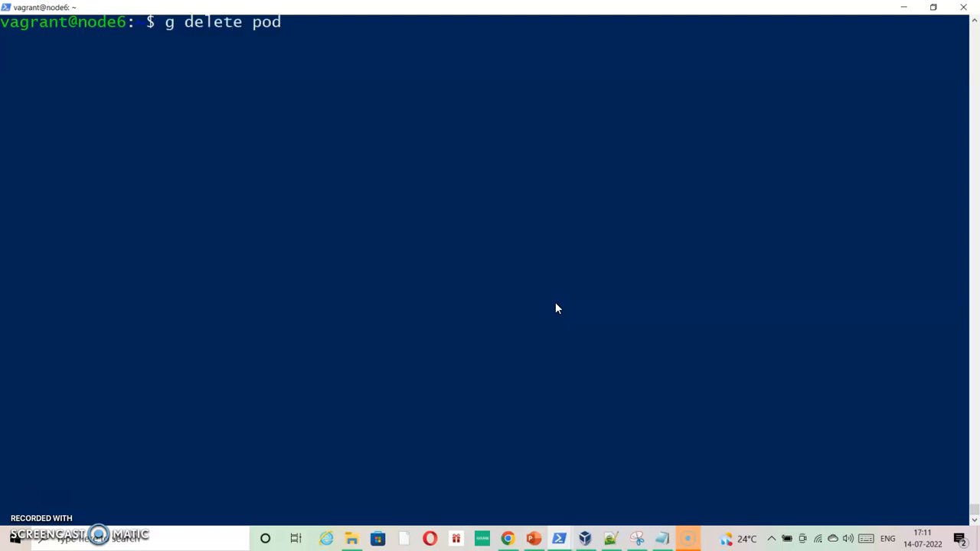
{"action": "type", "text": "my-dat"}
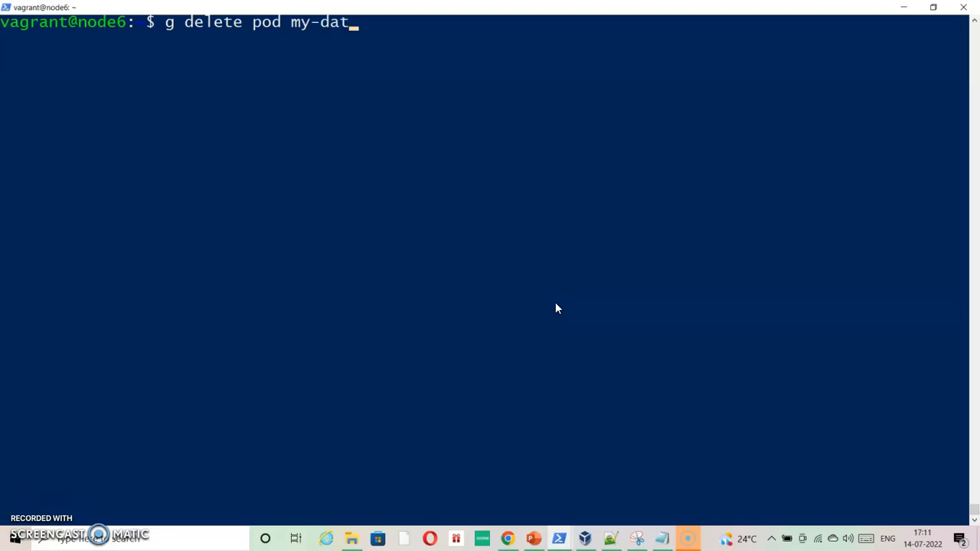
{"action": "type", "text": "a-pod -n data"}
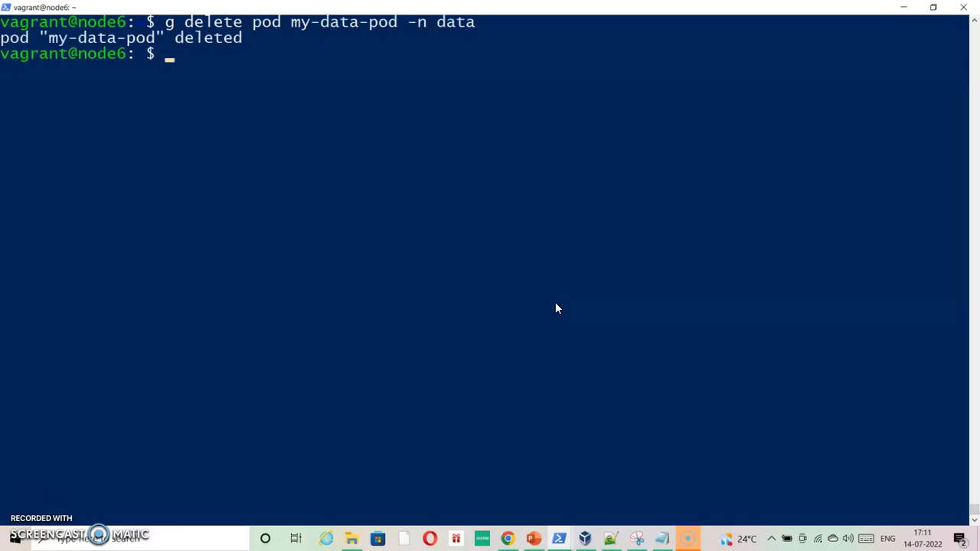
{"action": "type", "text": "g"}
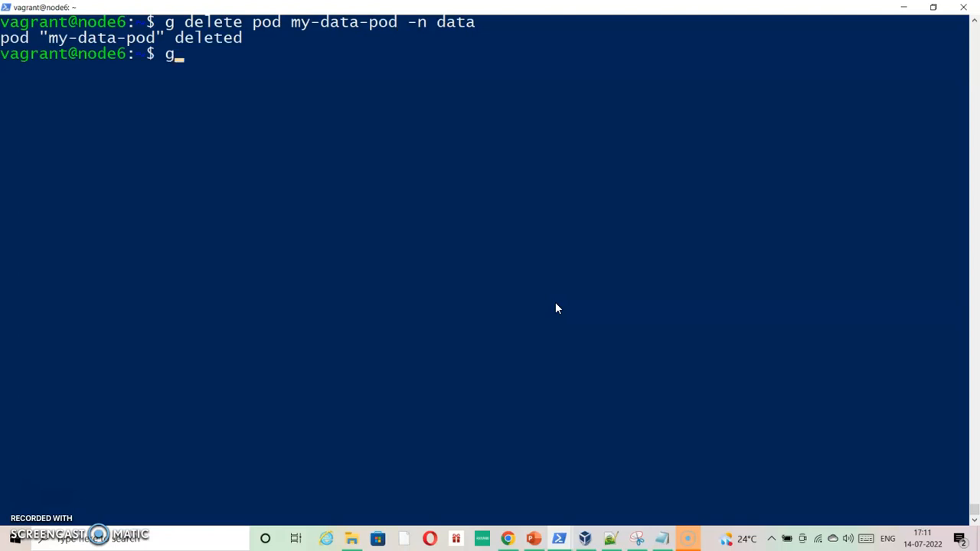
{"action": "type", "text": "delete"}
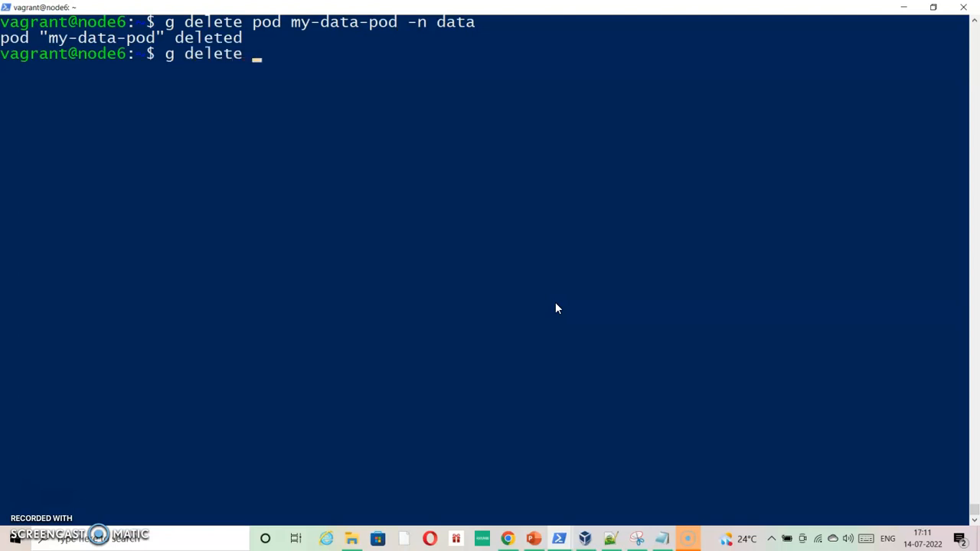
{"action": "type", "text": "pvc"}
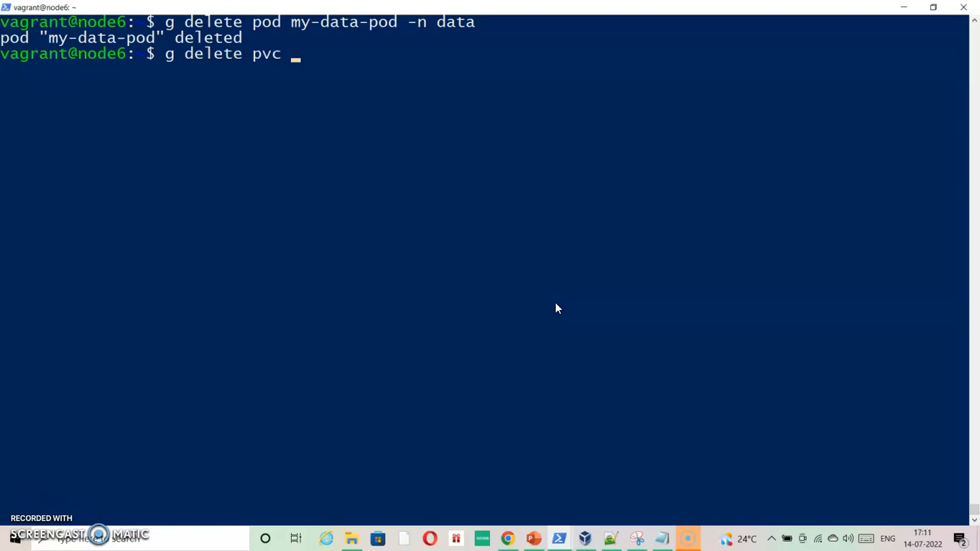
{"action": "type", "text": "pv1claim"}
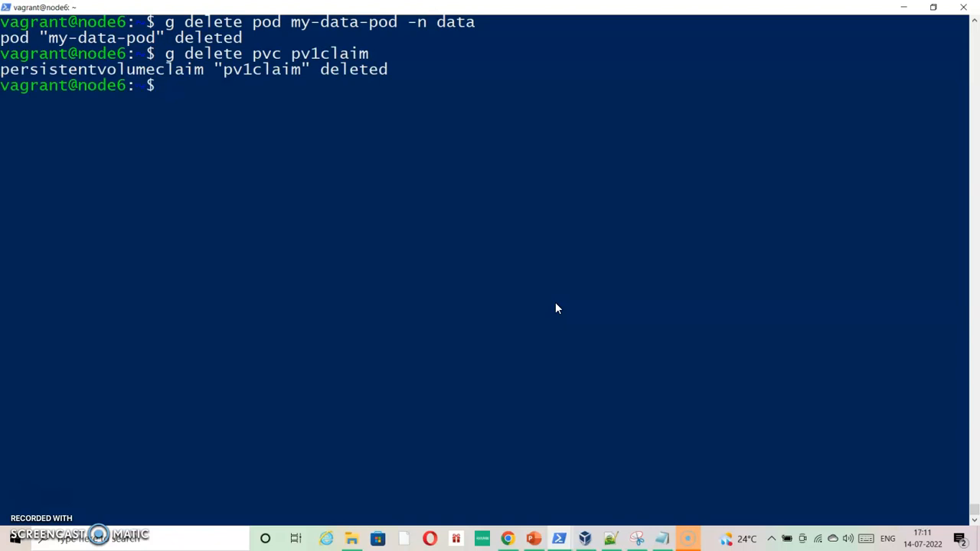
Recheck pv1claim.yaml and the PV list, noting pv1 Released, then start deleting pv1.
{"action": "type", "text": "vi pv1claim.yaml"}
{"action": "type", "text": "g get pv"}
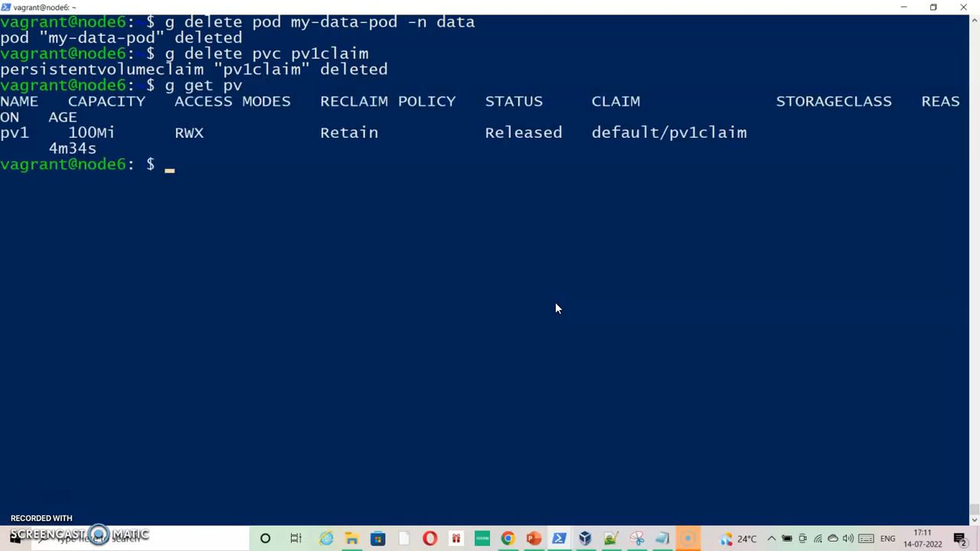
{"action": "mouse_move", "coordinate": [513, 141]}
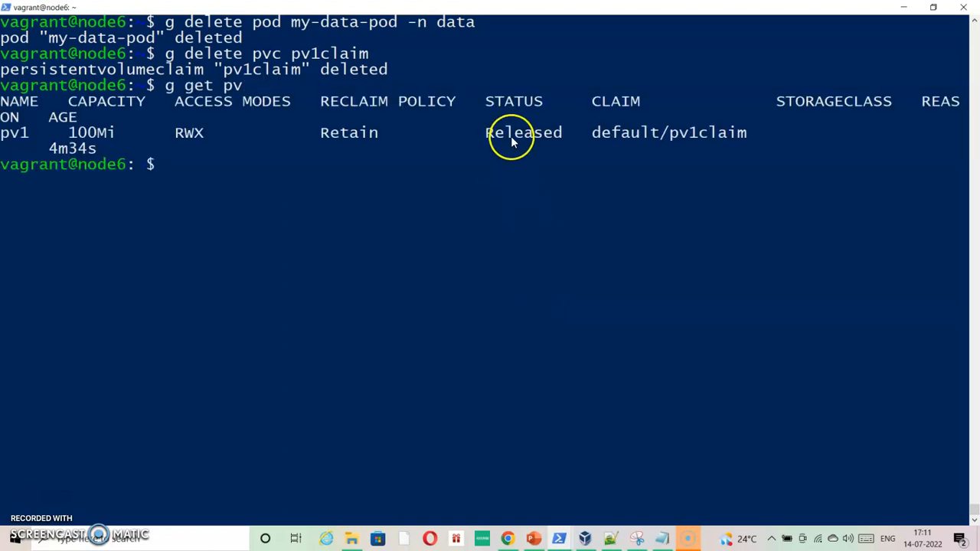
{"action": "double_click", "coordinate": [524, 131]}
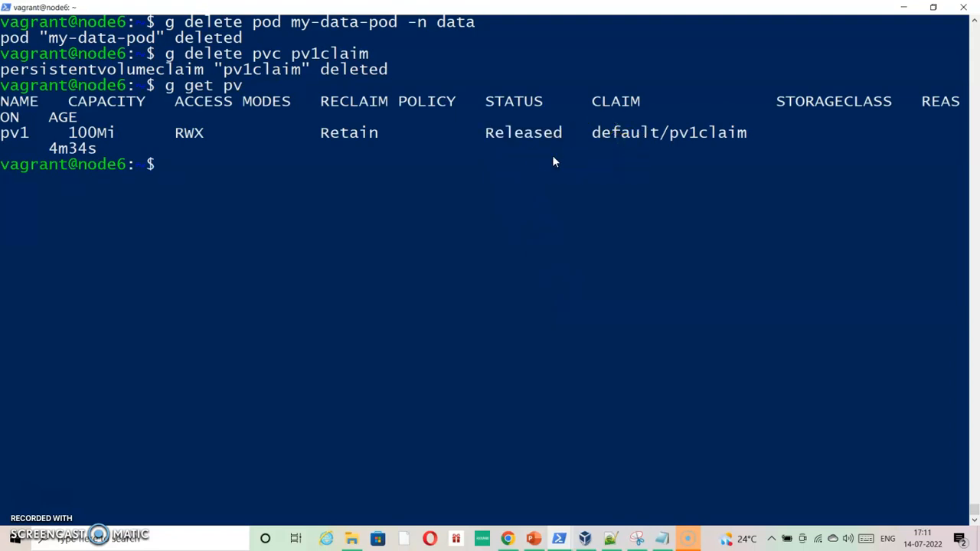
{"action": "type", "text": "g delete pv"}
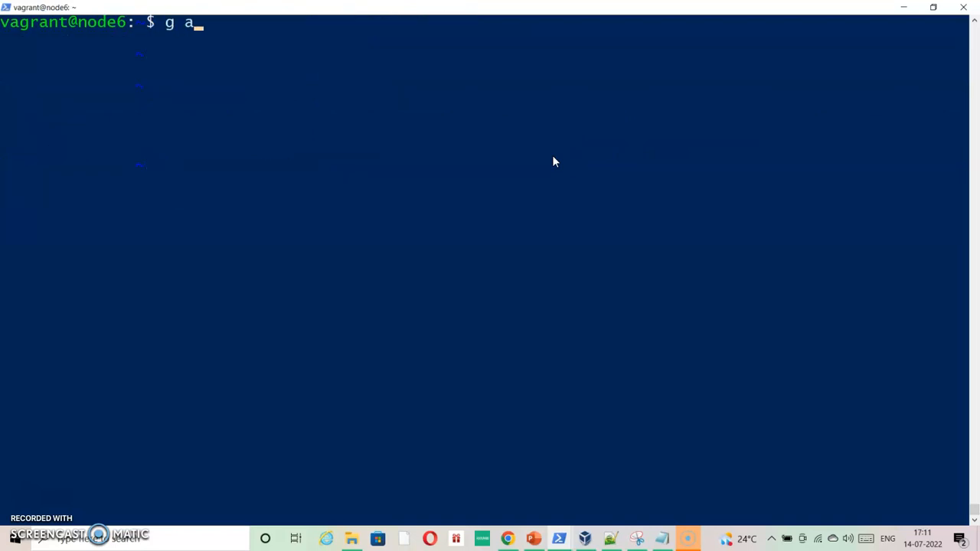
Recreate volume pv1 with g apply -f pv1.yaml, fixing the mistyped -g flag.
{"action": "key", "text": "ctrl+c"}
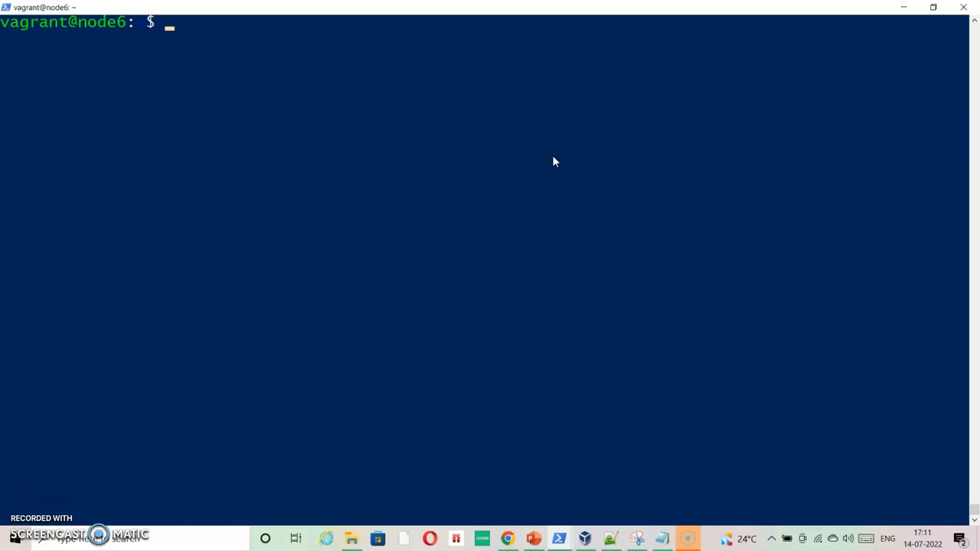
{"action": "type", "text": "g"}
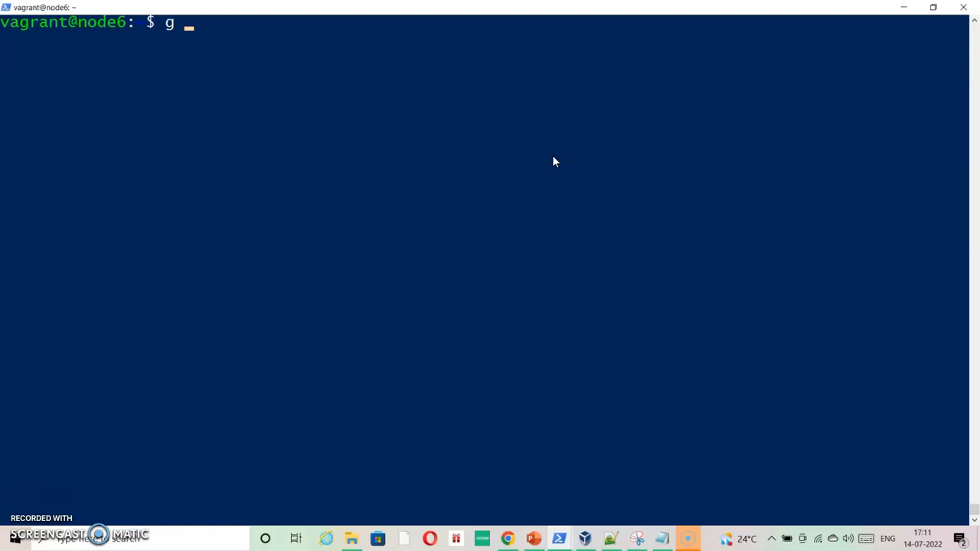
{"action": "type", "text": "apply -"}
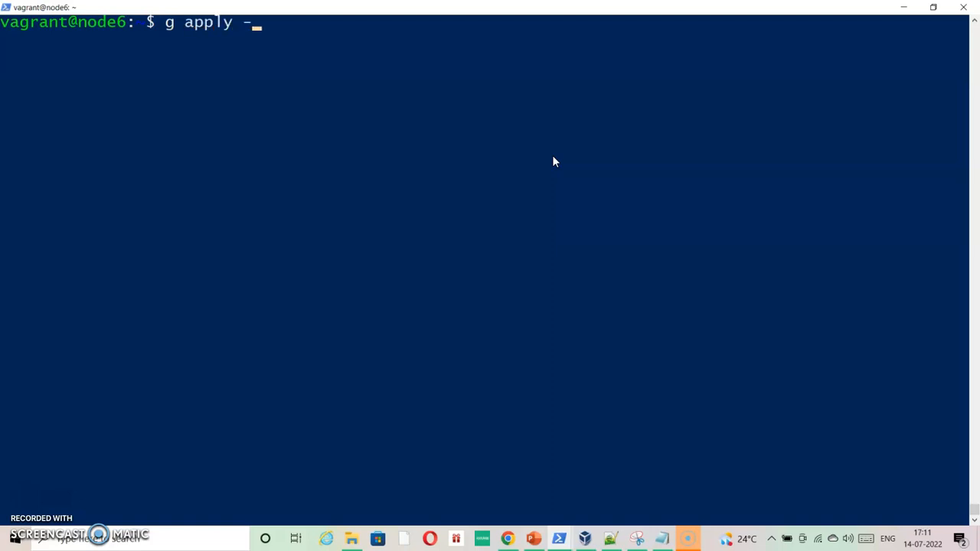
{"action": "type", "text": "g"}
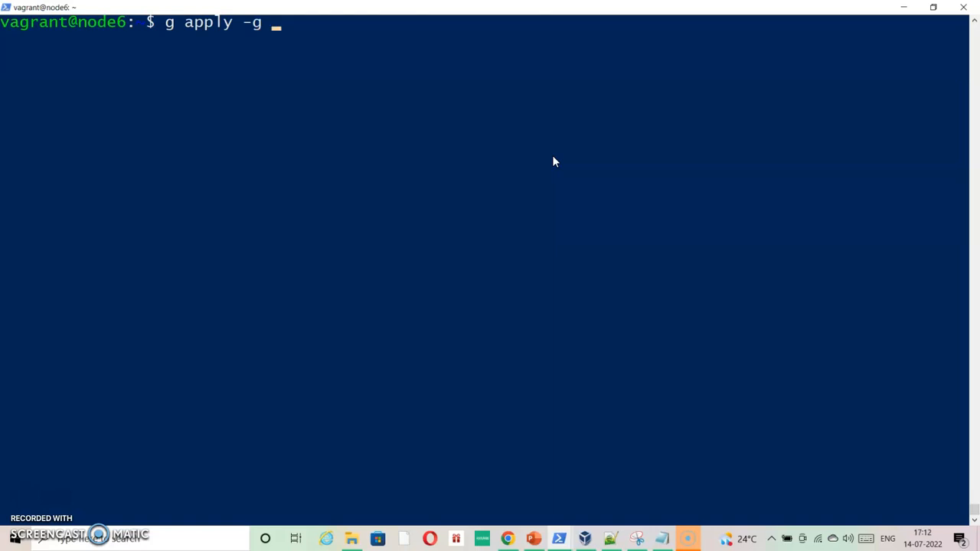
{"action": "type", "text": "pv"}
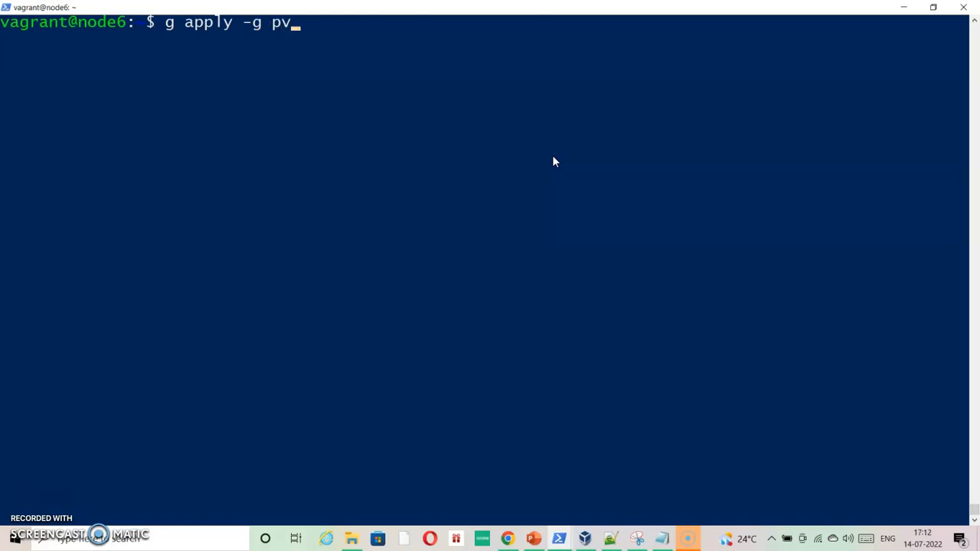
{"action": "type", "text": "1.yaml"}
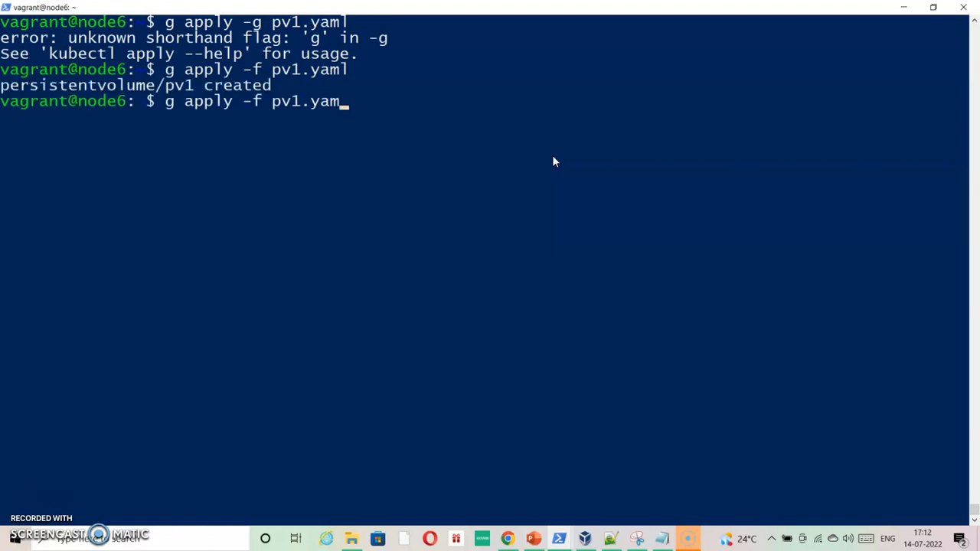
Recreate claim pv1claim with g apply -f pv1claim.yaml.
{"action": "type", "text": "claim.yaml"}
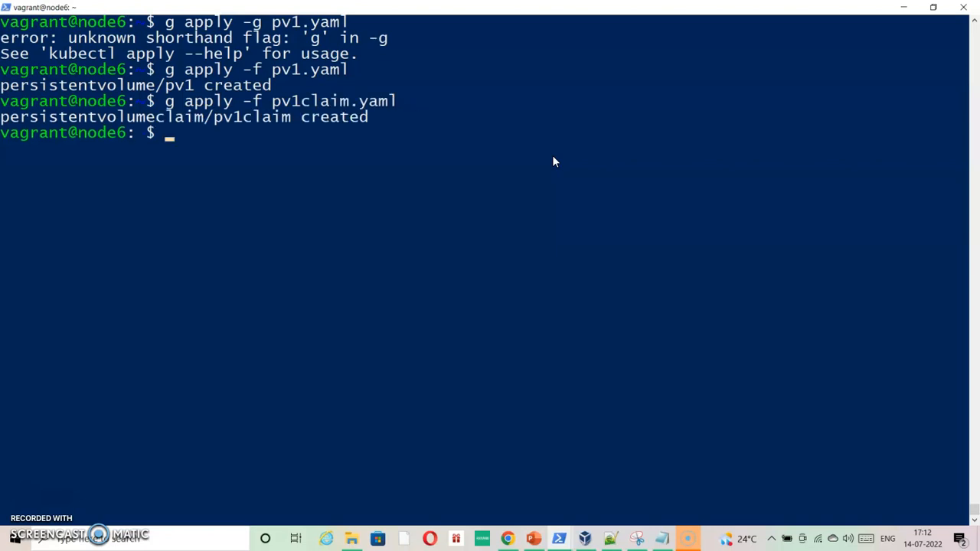
{"action": "type", "text": "g"}
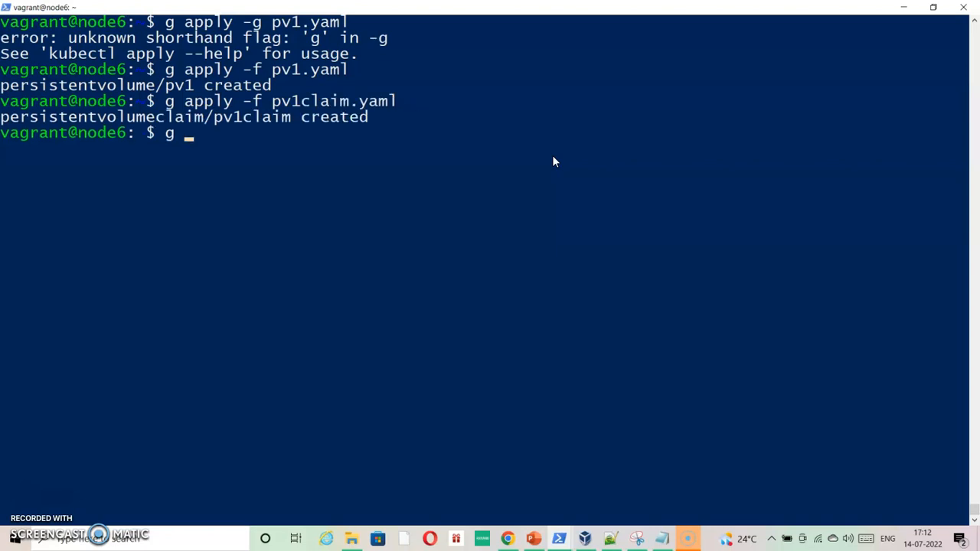
Confirm pv1 is Bound to data/pv1claim, then apply pod.yaml to recreate my-data-pod.
{"action": "type", "text": "get pv"}
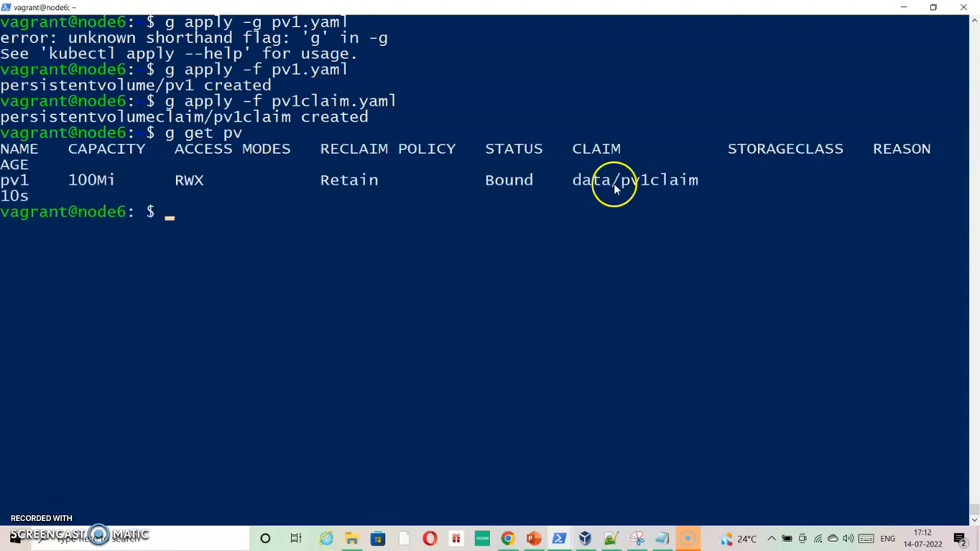
{"action": "double_click", "coordinate": [613, 181]}
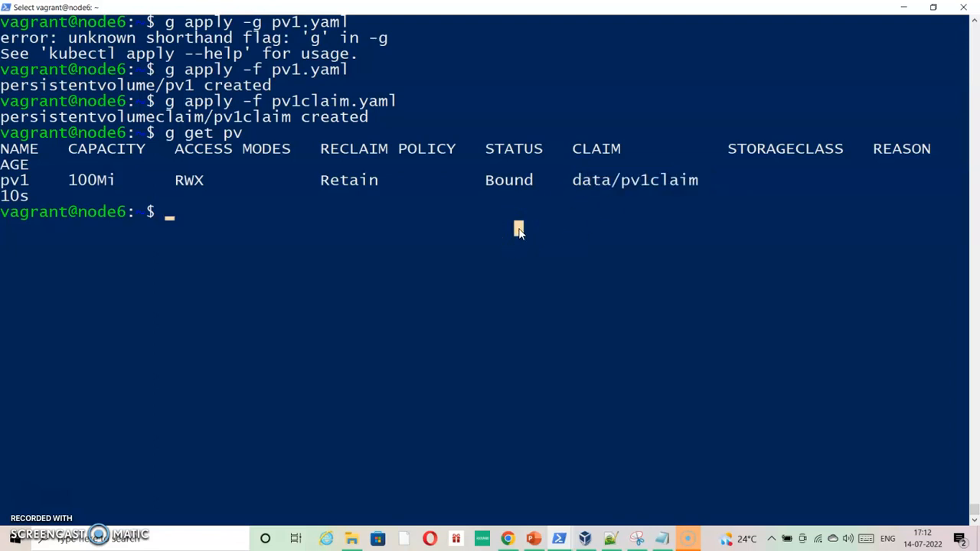
{"action": "type", "text": "g"}
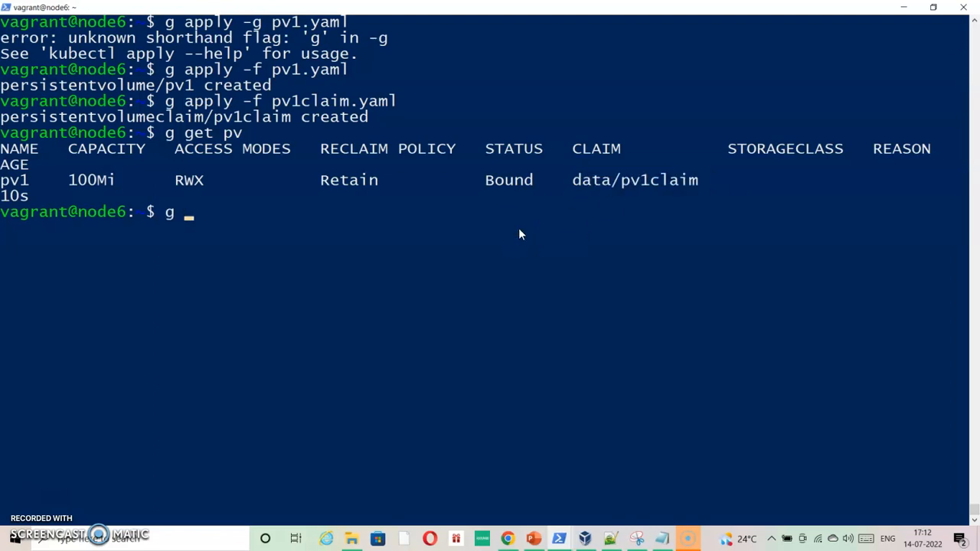
{"action": "type", "text": "apply -"}
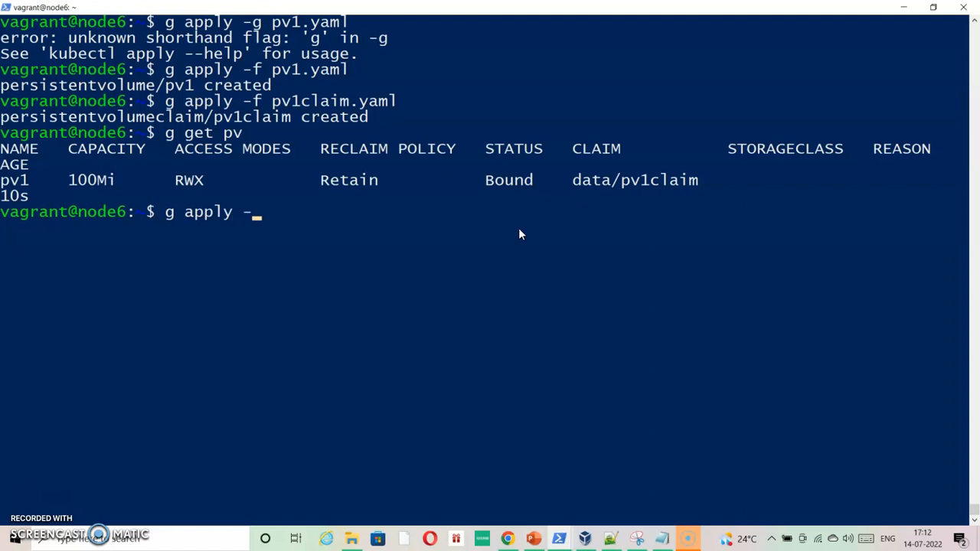
{"action": "type", "text": "f pod.yaml"}
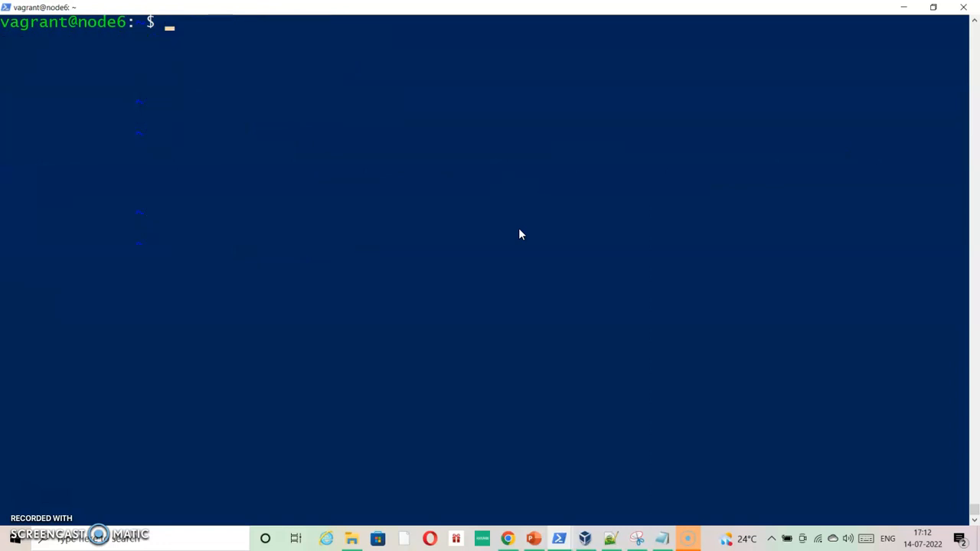
Start entering g get pod -n data to list pods in the data namespace.
{"action": "type", "text": "g get po"}
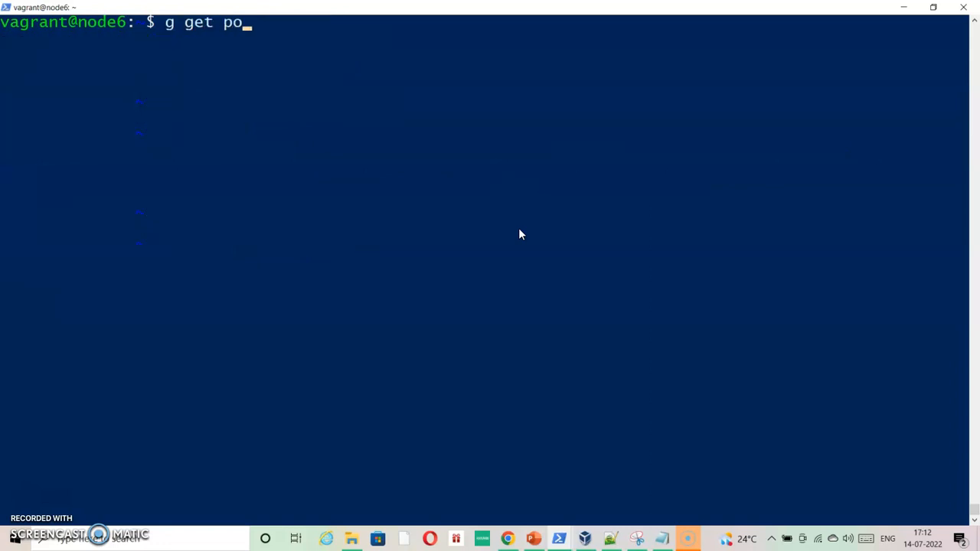
{"action": "type", "text": "d -n"}
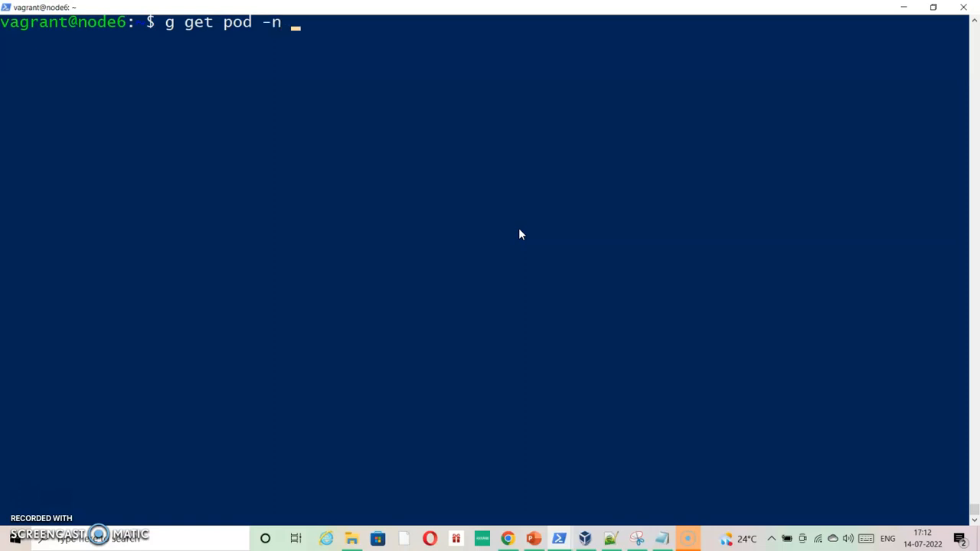